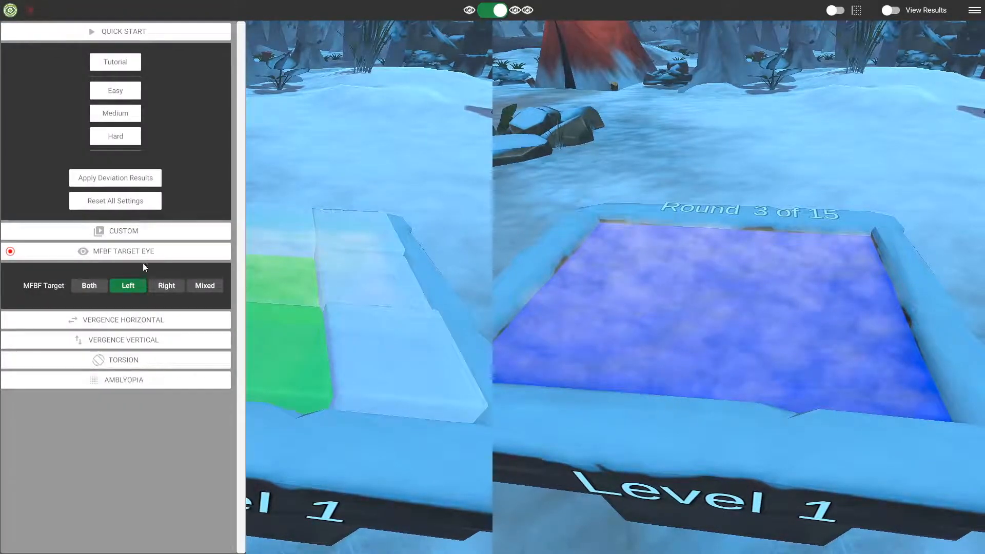
- Switch the MFBF target eye from Right back to Both and close that section
{"action": "left_click", "coordinate": [166, 286]}
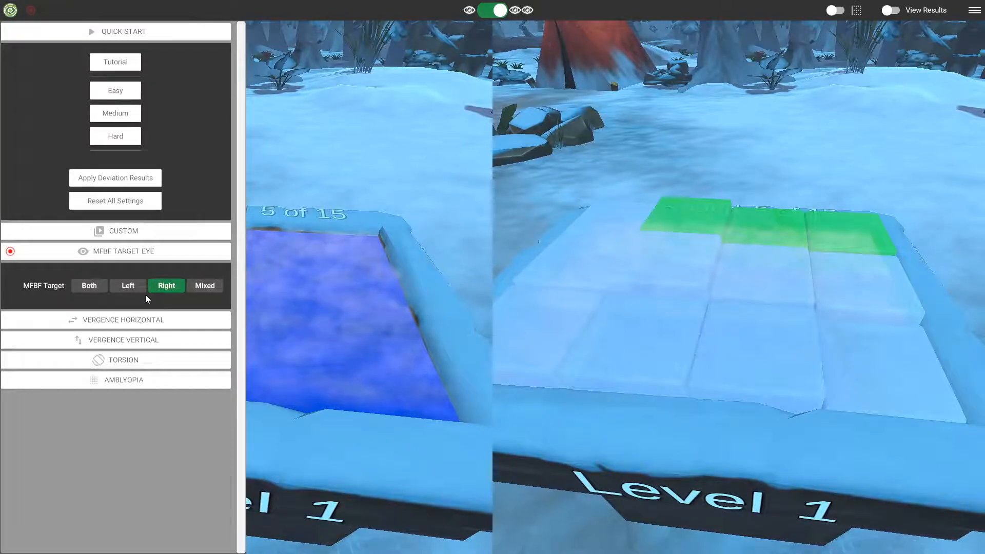
{"action": "left_click", "coordinate": [89, 285]}
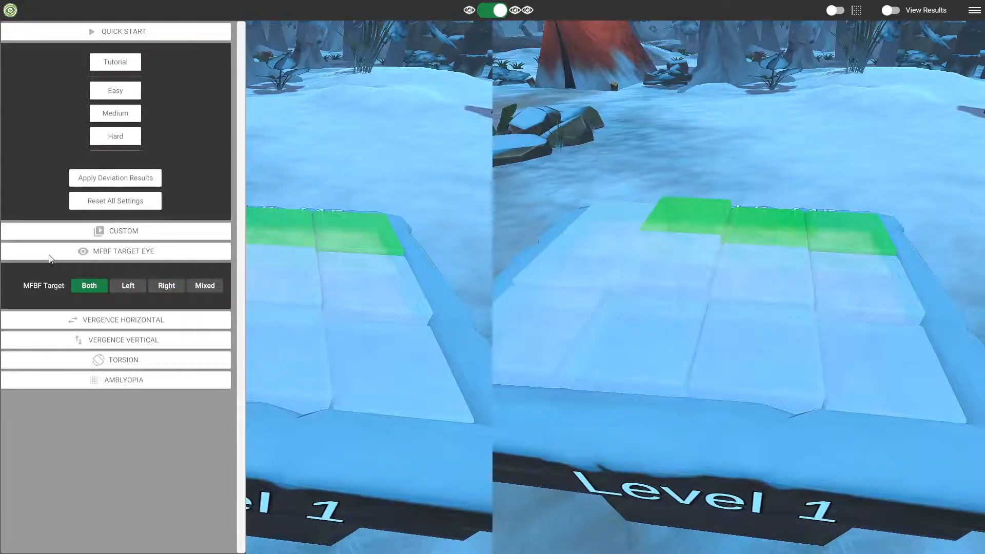
{"action": "left_click", "coordinate": [123, 251]}
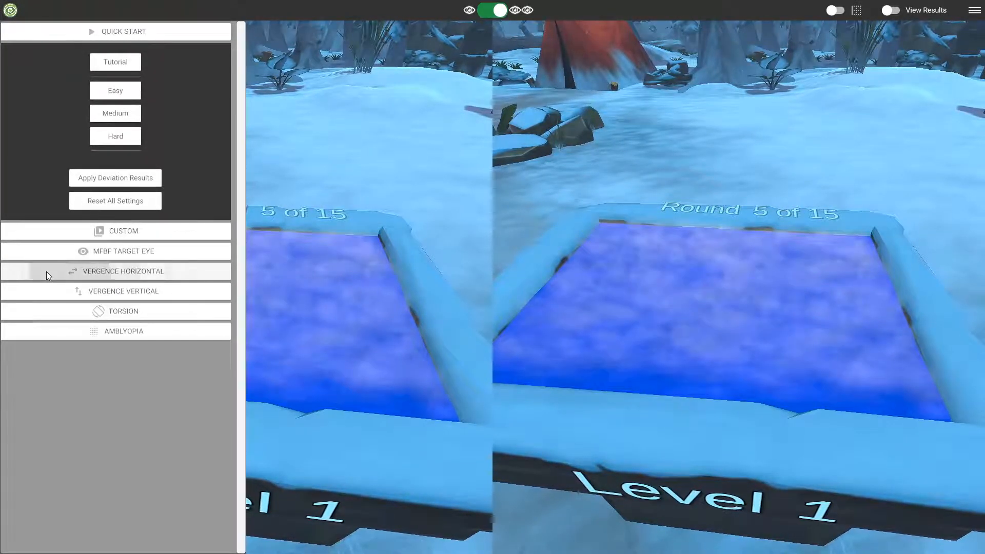
- Sweep horizontal vergence through -7.56, 1.11, 6.67 and 6.25 diopters, nudge base-in, then reset to 0.00
{"action": "left_click", "coordinate": [123, 271]}
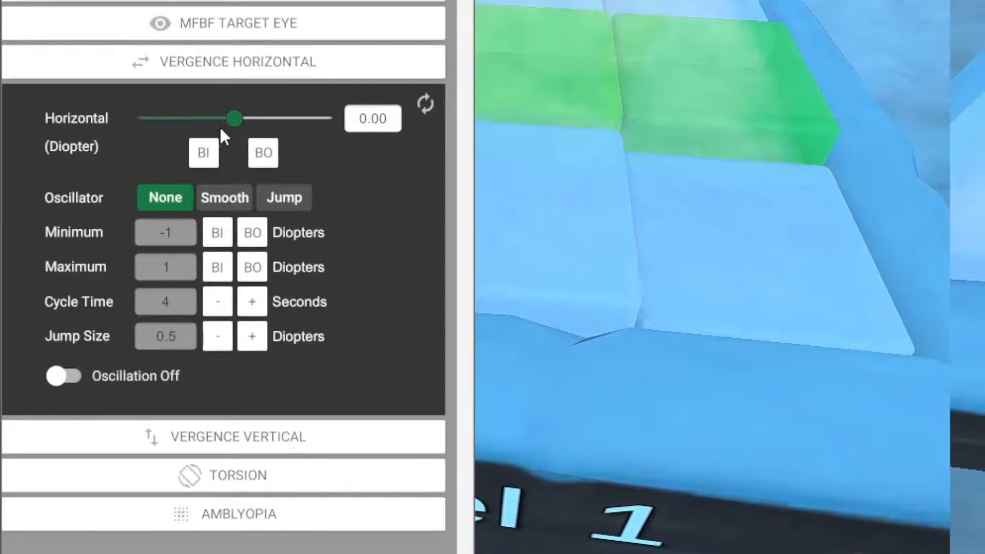
{"action": "left_click_drag", "start_coordinate": [235, 117], "coordinate": [201, 117]}
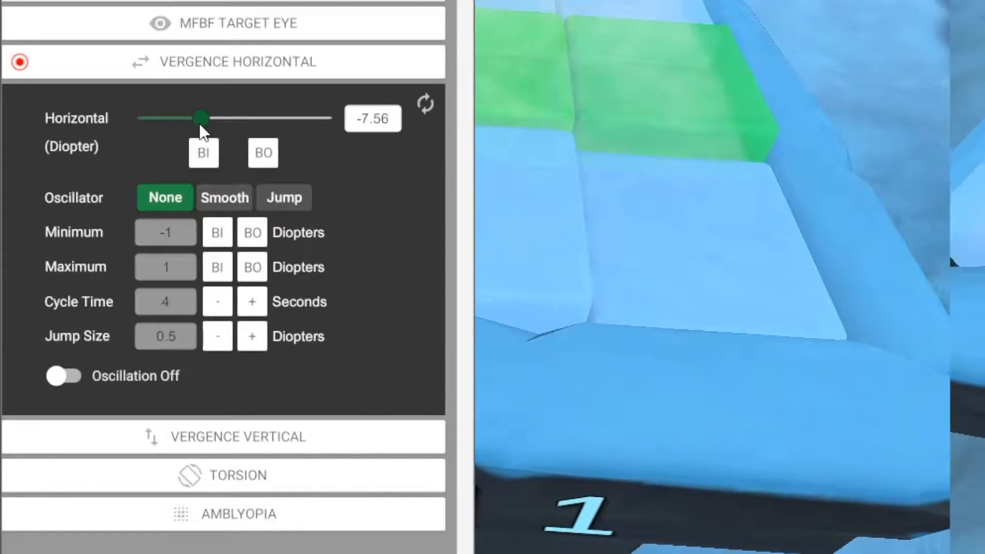
{"action": "left_click_drag", "start_coordinate": [200, 118], "coordinate": [241, 117]}
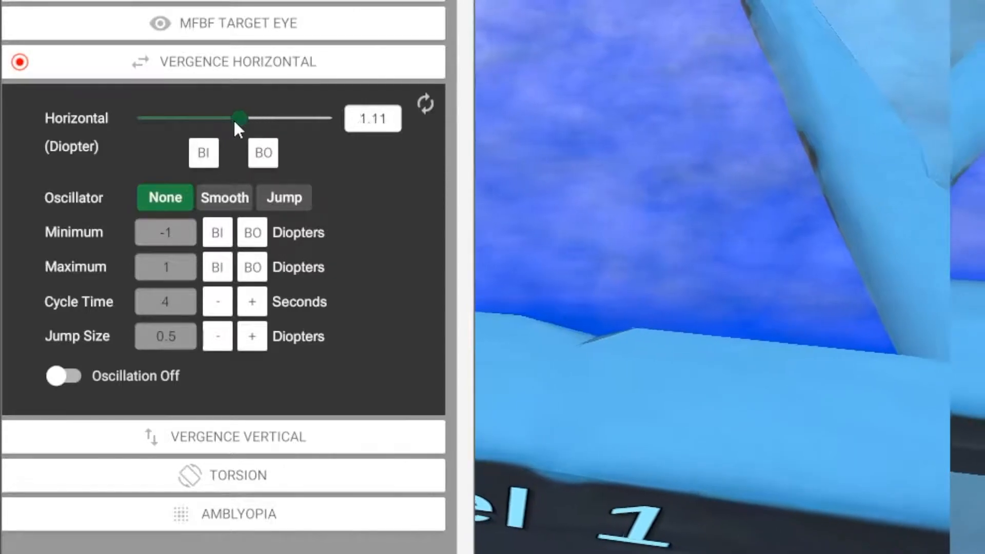
{"action": "left_click_drag", "start_coordinate": [241, 117], "coordinate": [257, 117]}
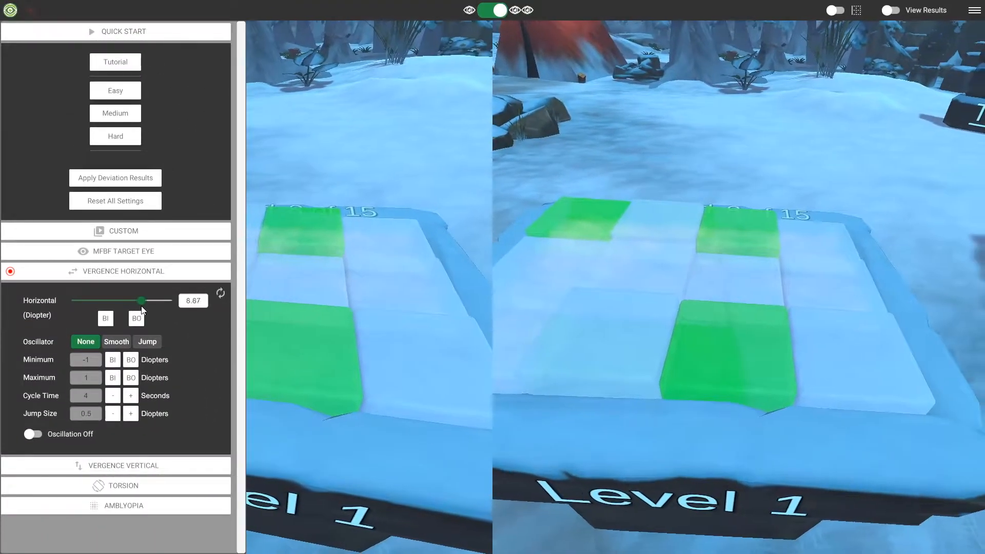
{"action": "left_click_drag", "start_coordinate": [140, 300], "coordinate": [115, 300]}
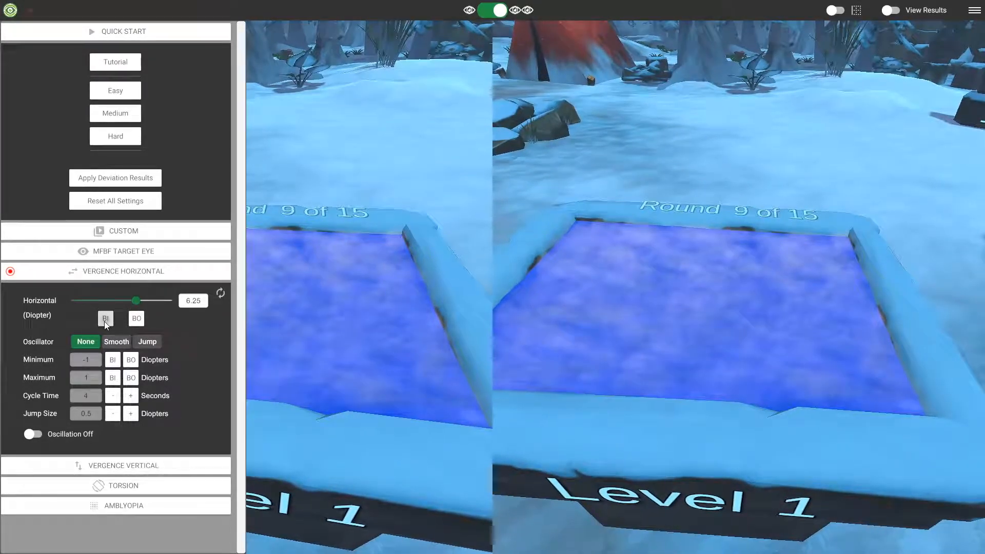
{"action": "left_click", "coordinate": [135, 319]}
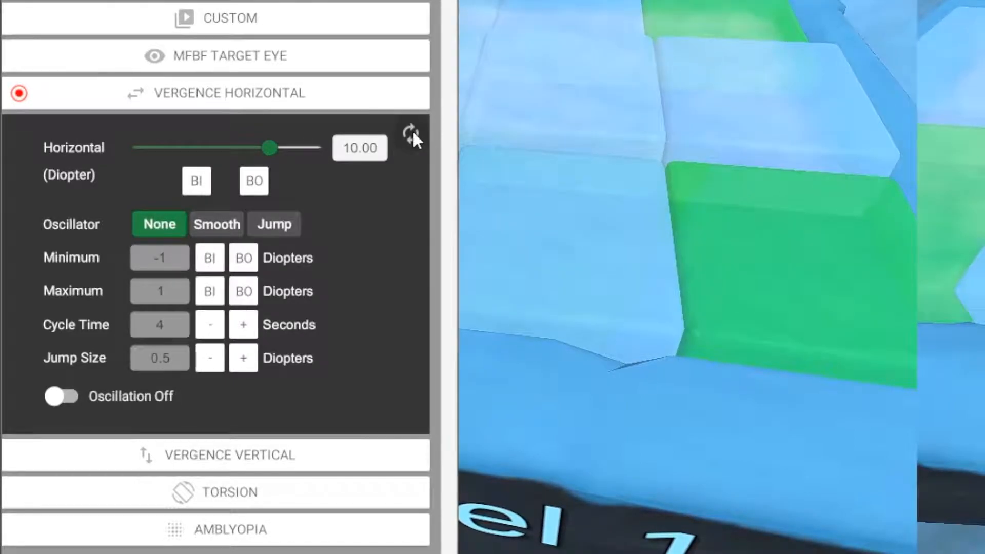
{"action": "left_click", "coordinate": [411, 135]}
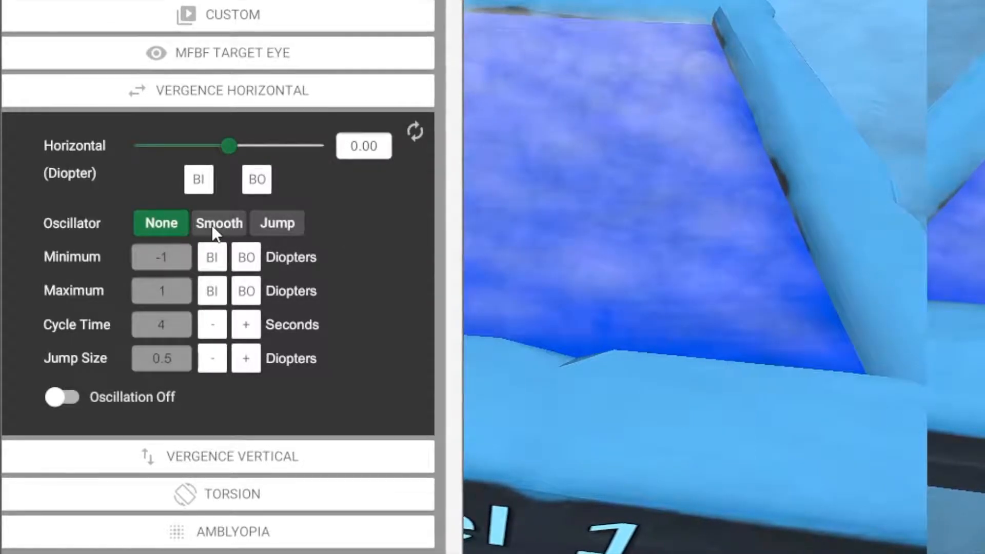
- Set smooth horizontal vergence oscillation from -10 to 10 diopters and switch oscillation on
{"action": "left_click", "coordinate": [219, 223]}
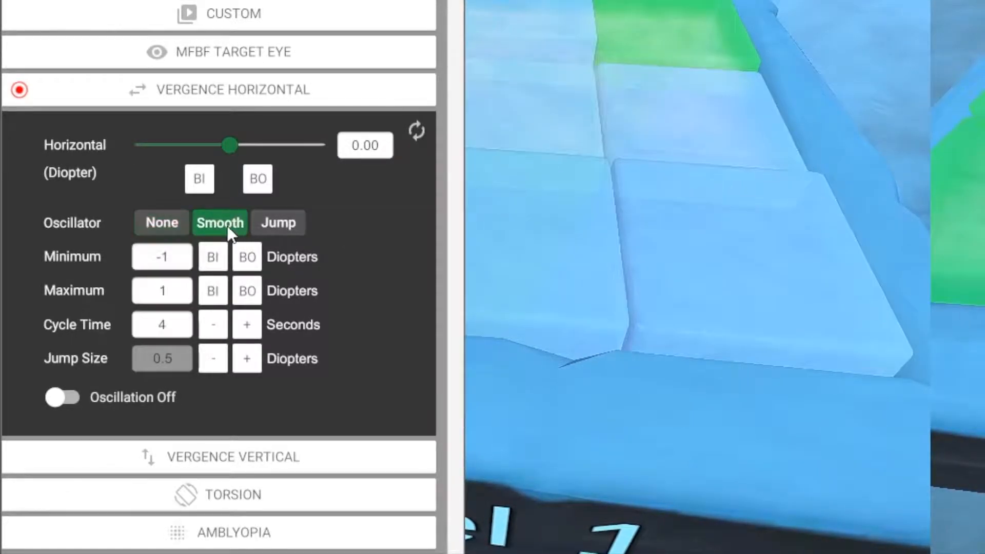
{"action": "mouse_move", "coordinate": [402, 218]}
{"action": "type", "text": "0"}
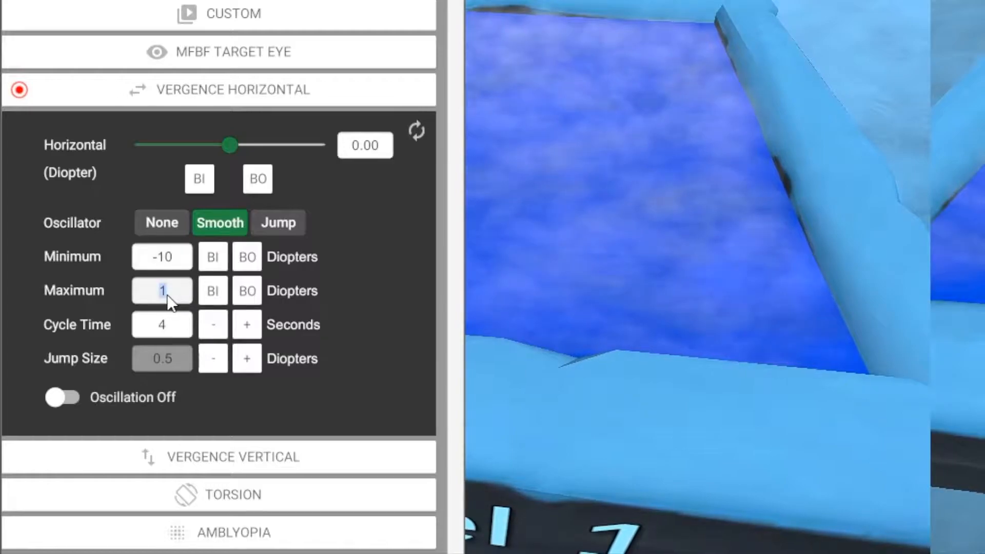
{"action": "type", "text": "10"}
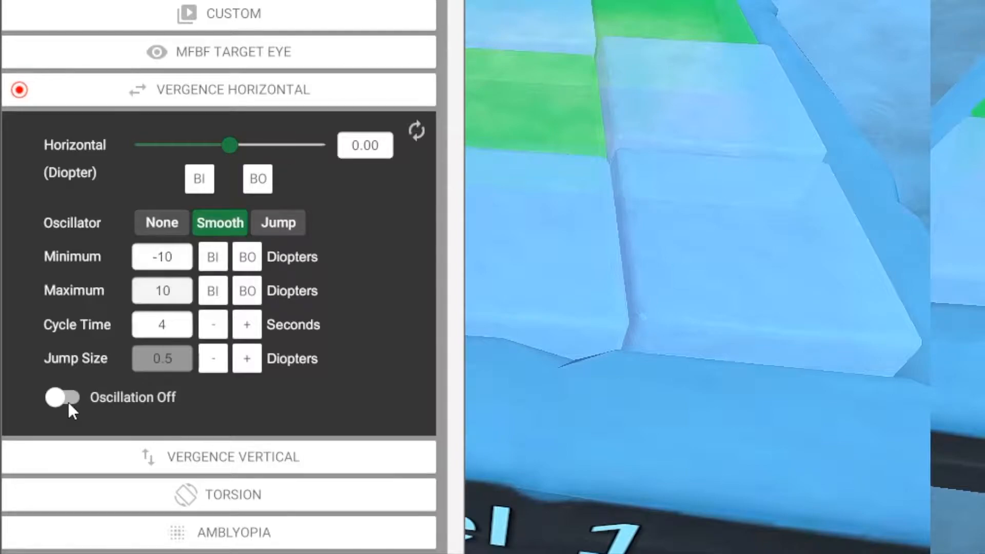
{"action": "left_click", "coordinate": [61, 397]}
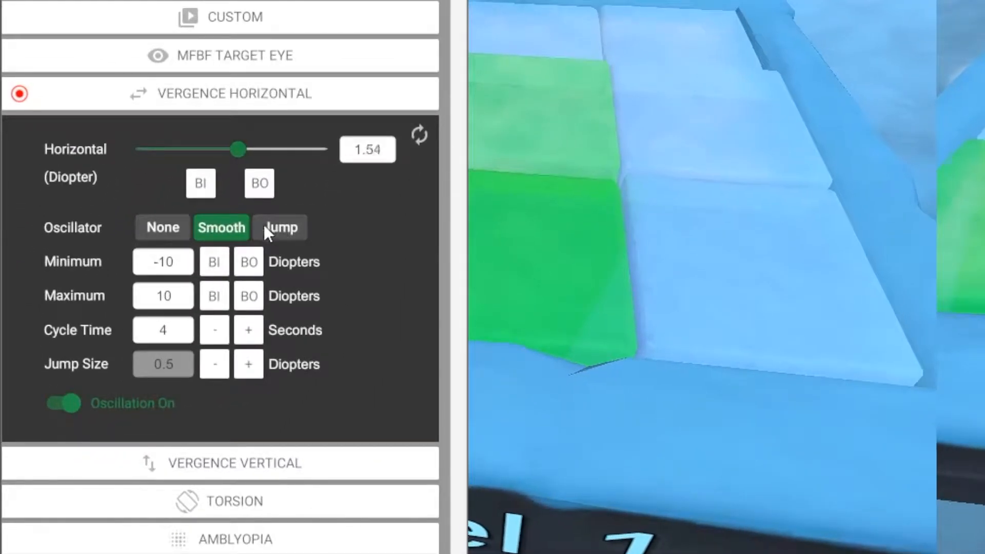
- Try jump oscillation with Jump Size 4, then reset horizontal vergence to defaults and collapse it
{"action": "left_click", "coordinate": [279, 227]}
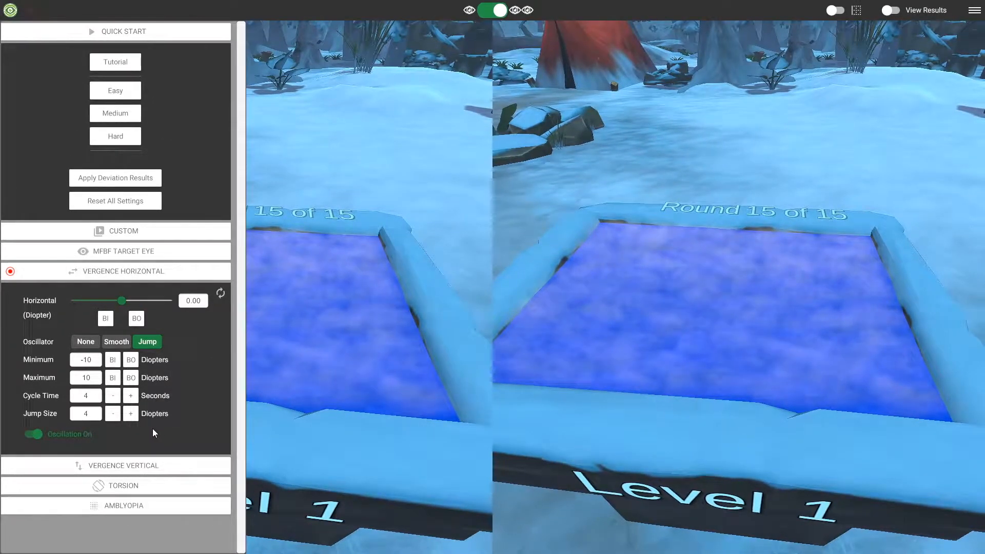
{"action": "left_click_drag", "start_coordinate": [122, 302], "coordinate": [105, 301]}
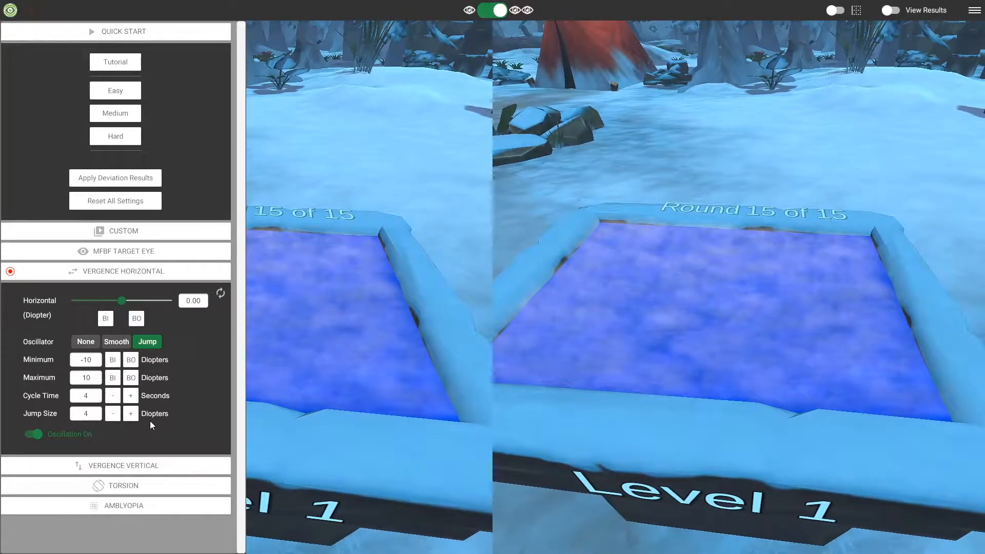
{"action": "left_click_drag", "start_coordinate": [122, 300], "coordinate": [139, 300]}
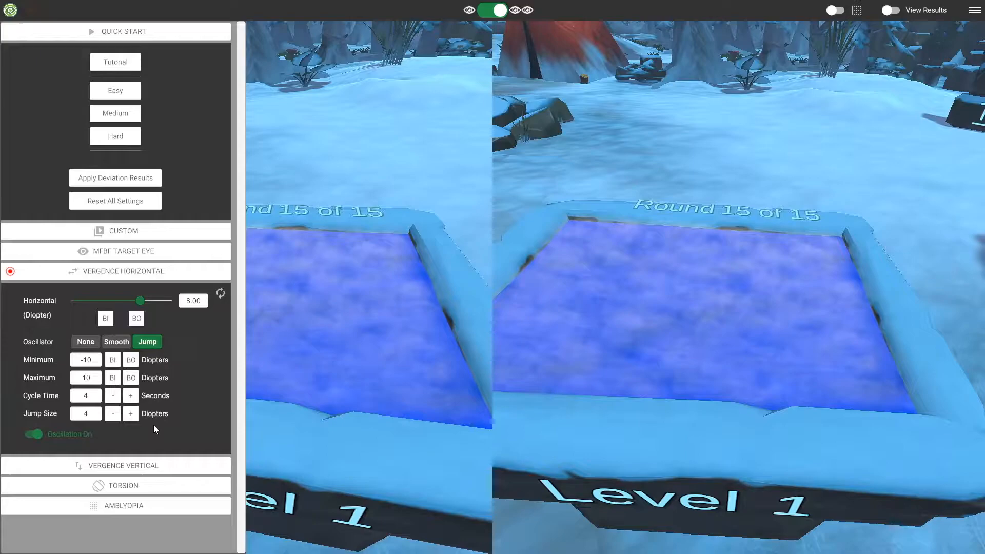
{"action": "left_click_drag", "start_coordinate": [139, 301], "coordinate": [121, 301]}
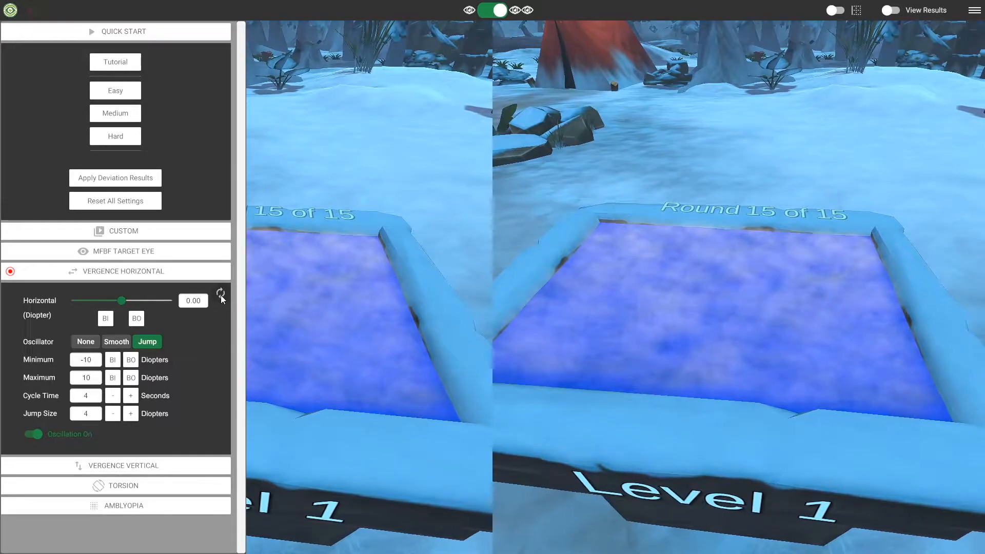
{"action": "left_click", "coordinate": [84, 341]}
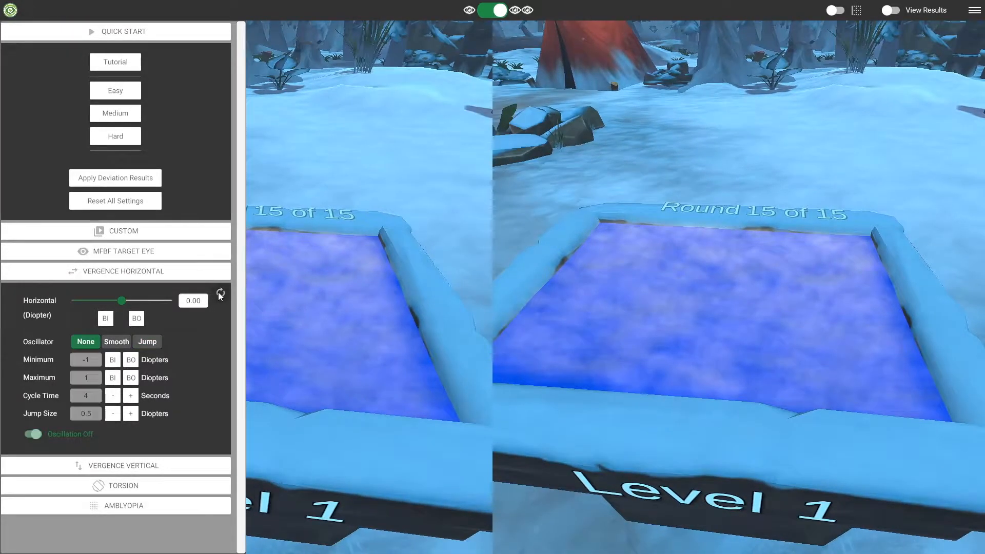
{"action": "left_click", "coordinate": [115, 271]}
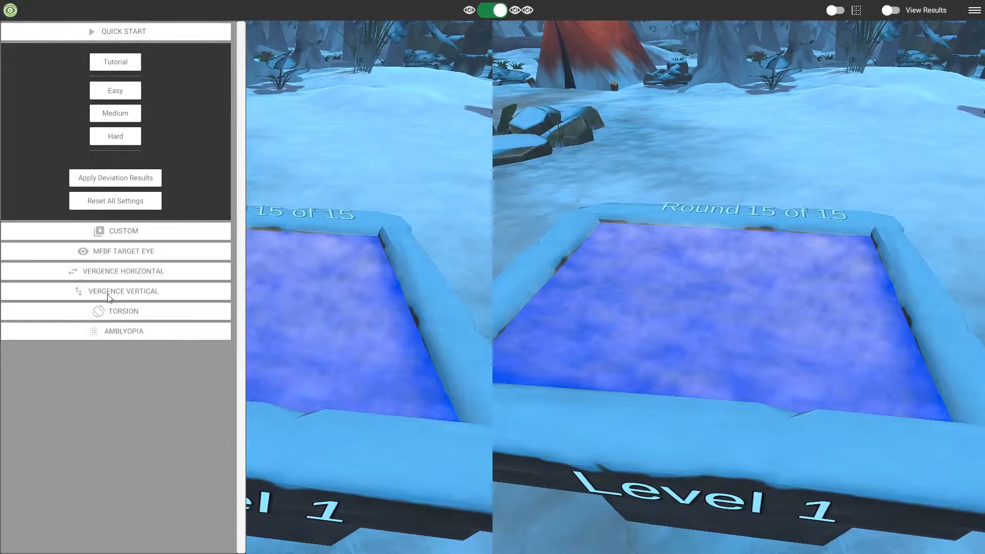
- Raise the left eye's vertical vergence to about 7.5, nudge base-up, then return it to zero
{"action": "left_click", "coordinate": [124, 291]}
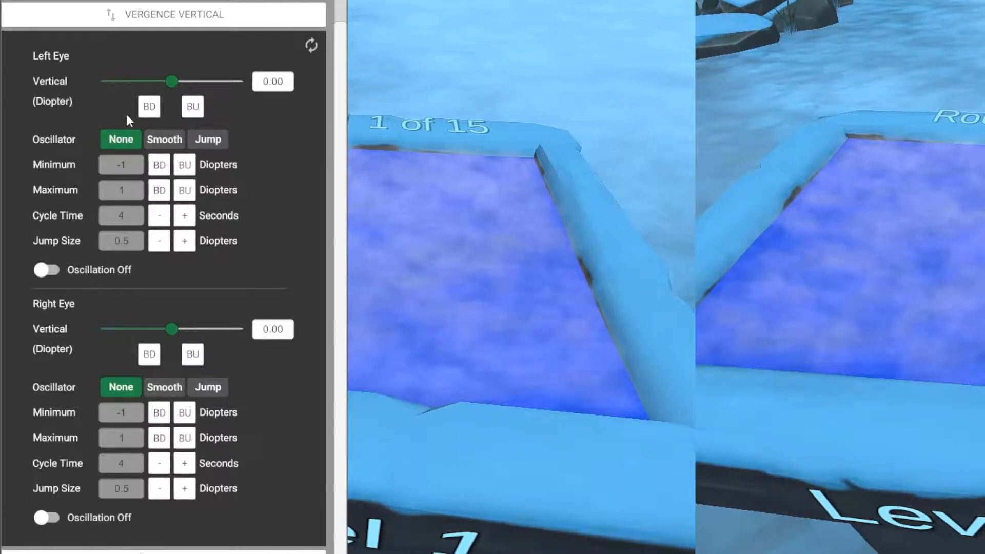
{"action": "left_click_drag", "start_coordinate": [174, 81], "coordinate": [183, 81]}
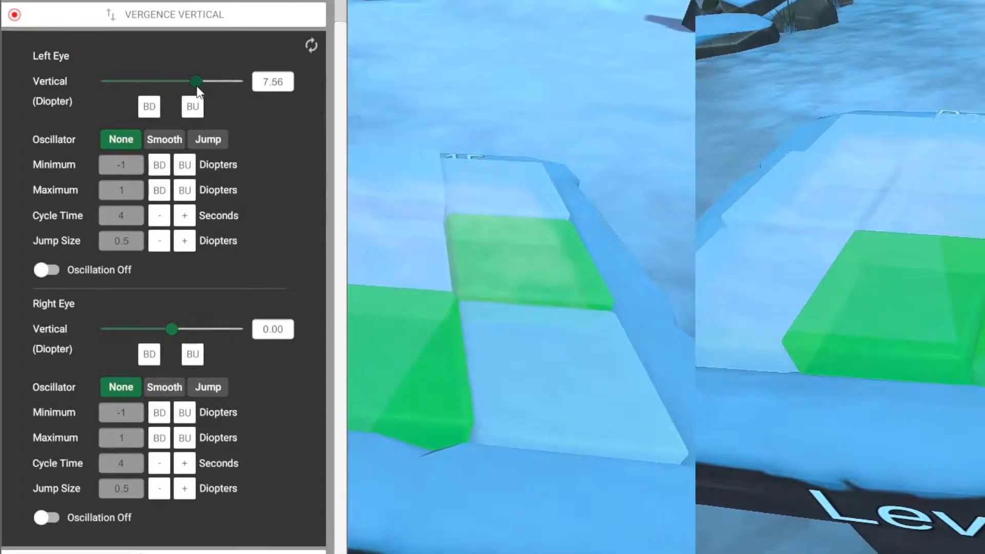
{"action": "left_click_drag", "start_coordinate": [195, 81], "coordinate": [200, 82]}
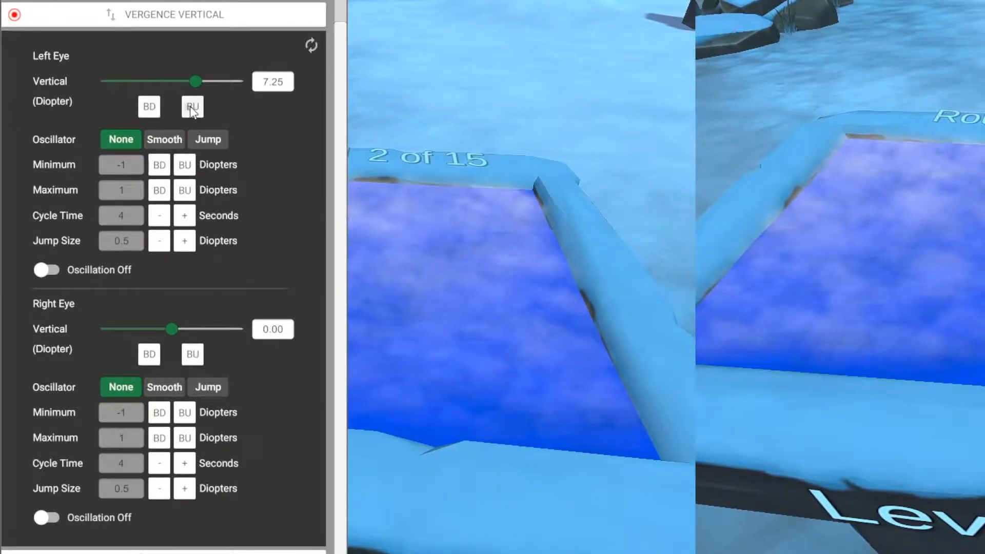
{"action": "left_click", "coordinate": [193, 107]}
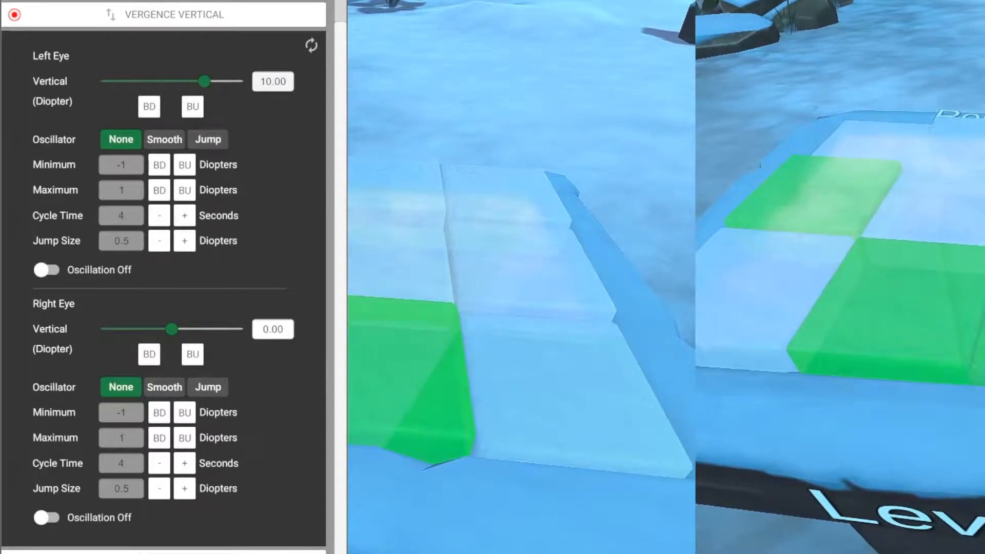
{"action": "left_click_drag", "start_coordinate": [173, 328], "coordinate": [138, 337]}
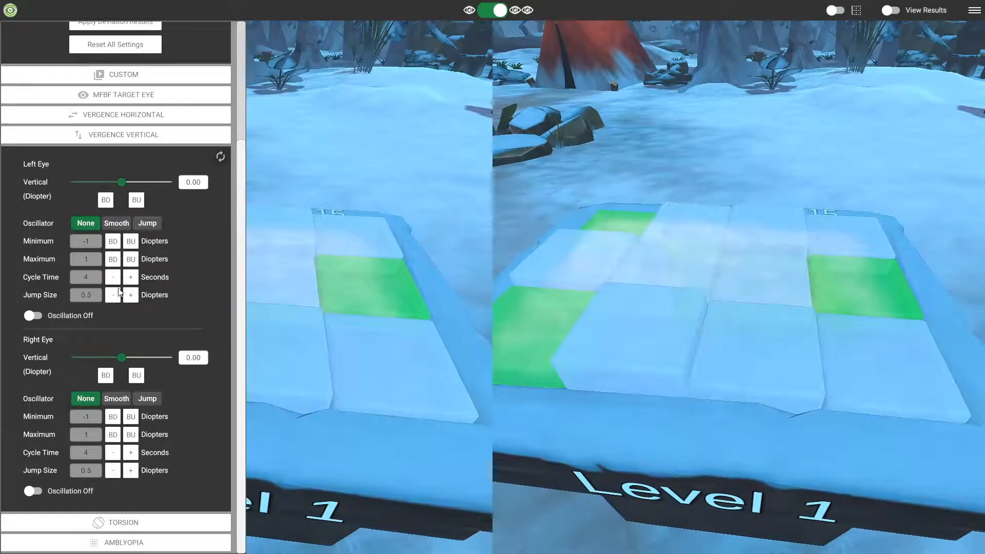
- Make the left eye's vertical vergence oscillate smoothly and the right eye's jump between limits
{"action": "left_click", "coordinate": [116, 223]}
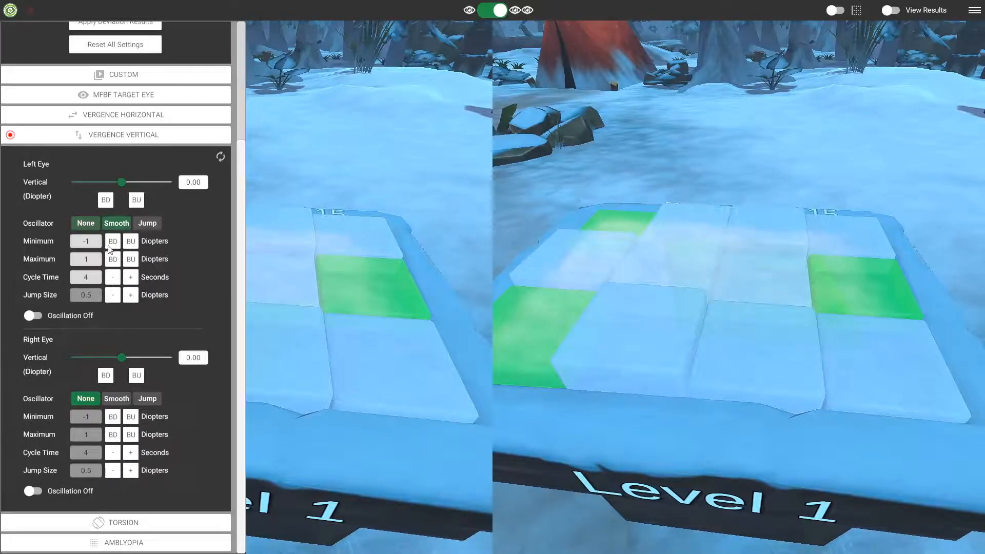
{"action": "left_click", "coordinate": [116, 223]}
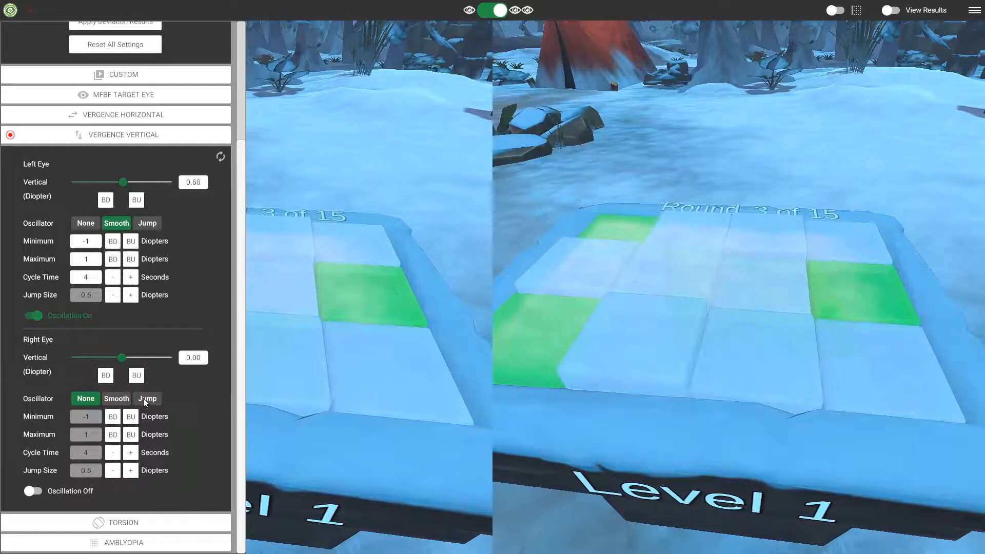
{"action": "left_click", "coordinate": [147, 399]}
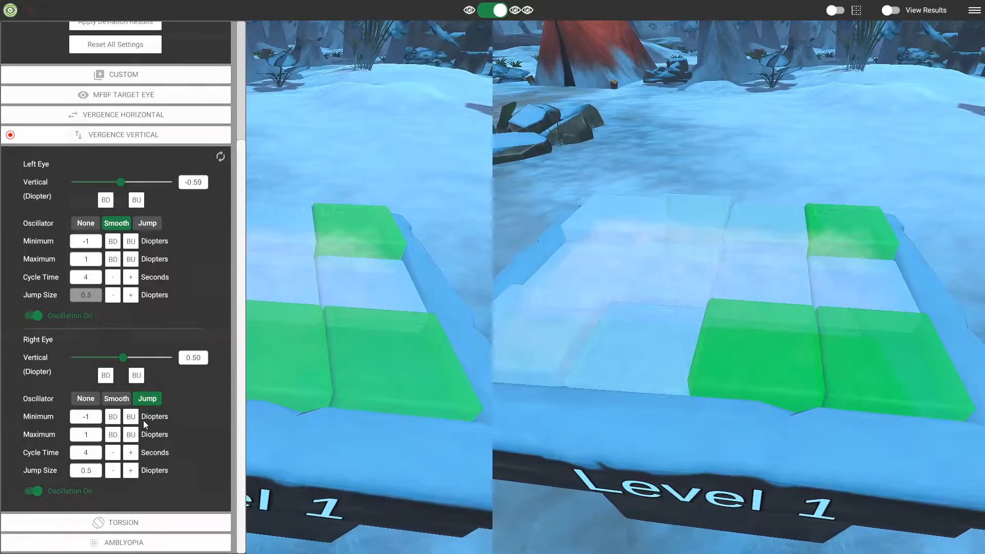
{"action": "left_click", "coordinate": [115, 522]}
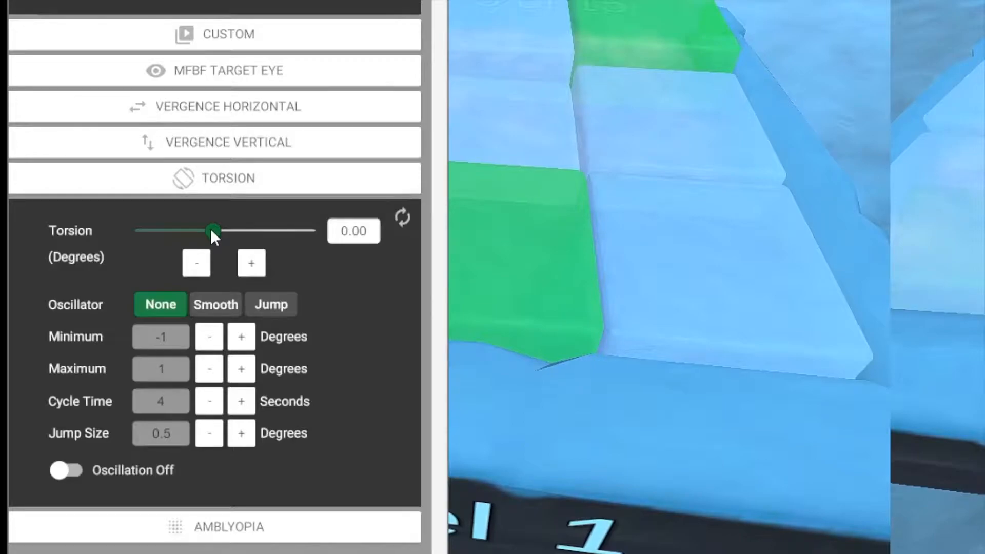
- Sweep torsion to about 15, 11, 2 and negative degrees, then step it with - and +
{"action": "left_click_drag", "start_coordinate": [214, 230], "coordinate": [286, 230]}
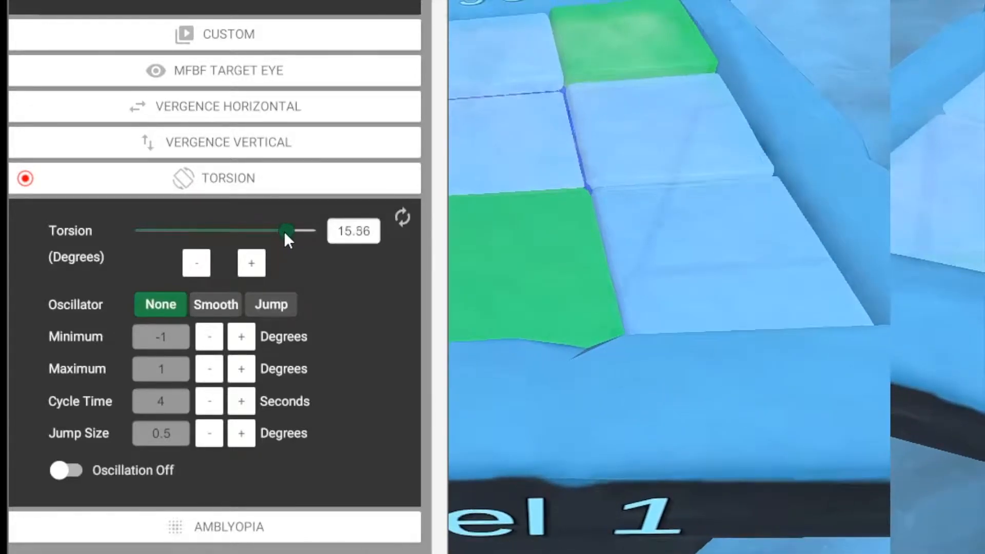
{"action": "left_click_drag", "start_coordinate": [286, 231], "coordinate": [176, 230]}
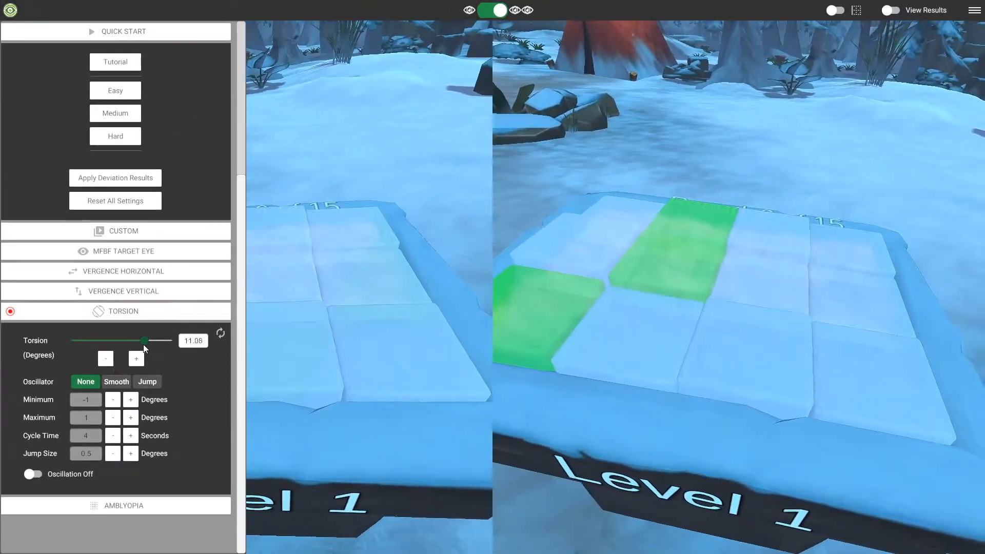
{"action": "left_click_drag", "start_coordinate": [148, 340], "coordinate": [119, 340]}
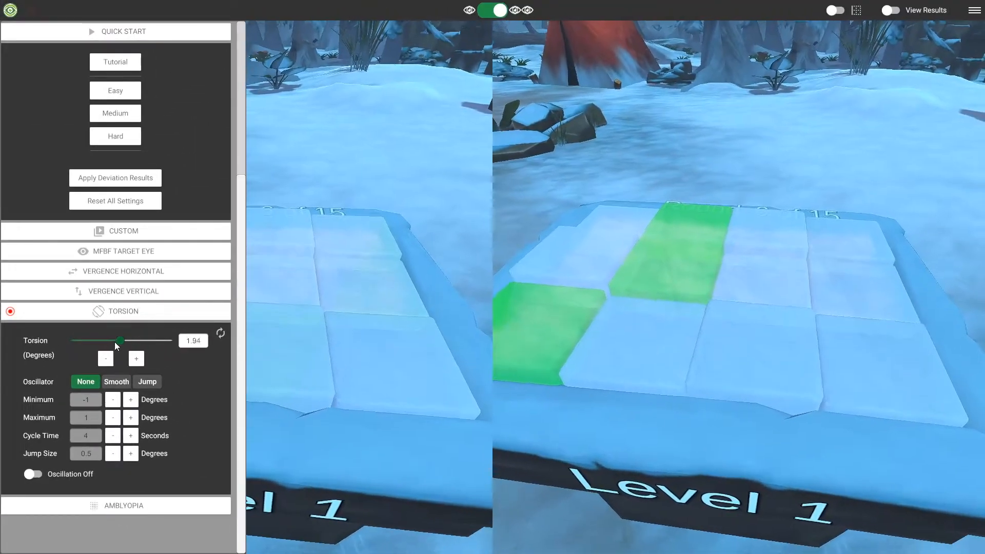
{"action": "left_click_drag", "start_coordinate": [120, 340], "coordinate": [104, 339]}
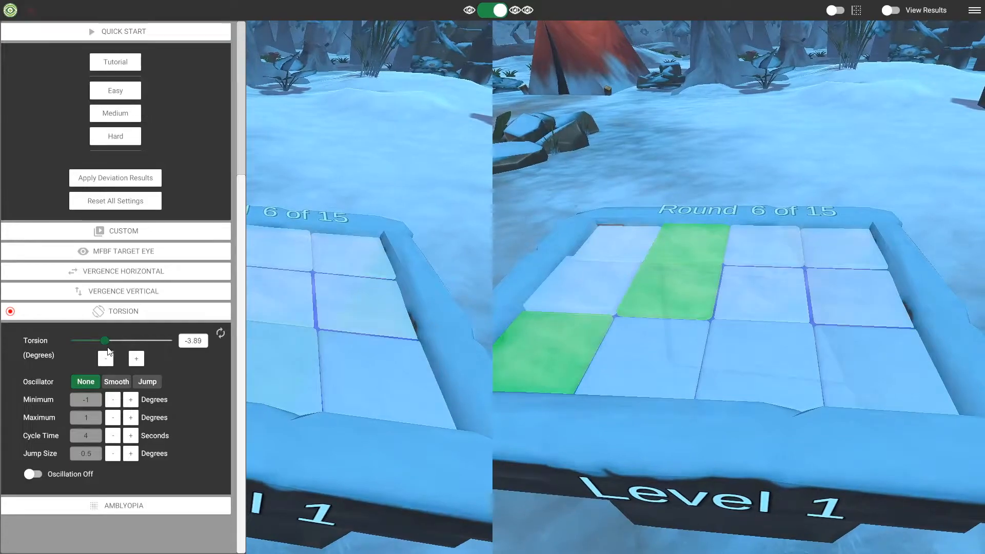
{"action": "left_click", "coordinate": [135, 359]}
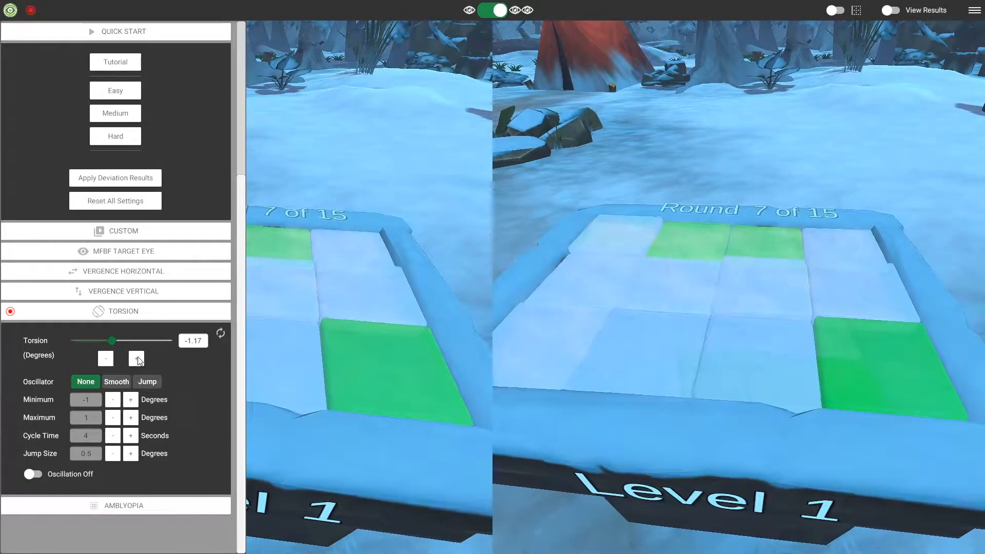
{"action": "left_click", "coordinate": [105, 358]}
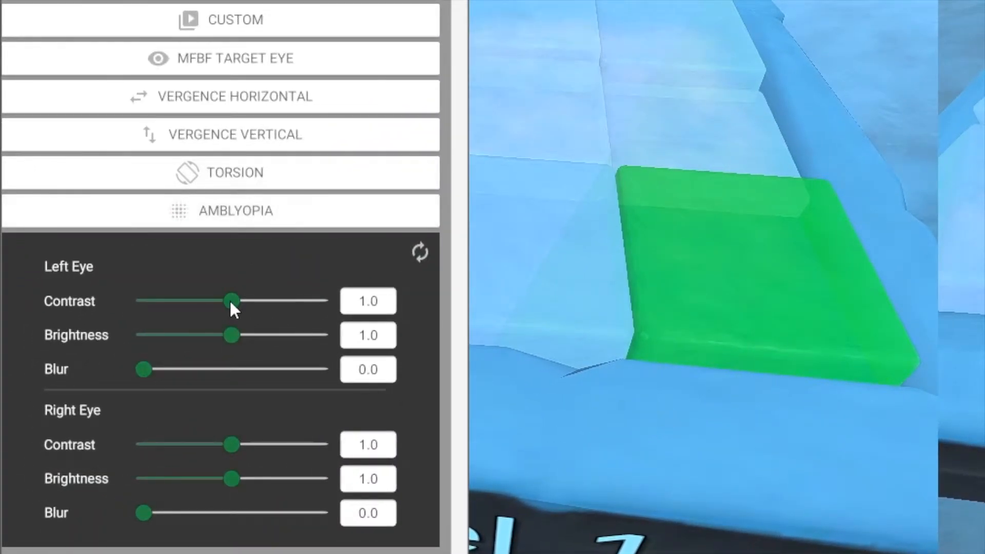
- Lower left-eye contrast to 0.6 and brightness to 0.3, add blur, then reset amblyopia defaults
{"action": "left_click_drag", "start_coordinate": [231, 301], "coordinate": [281, 301]}
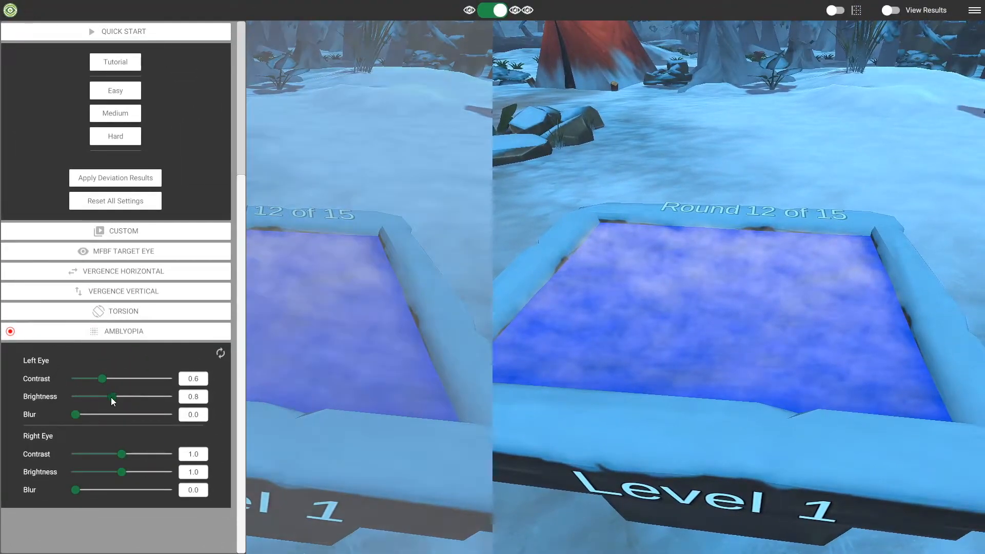
{"action": "left_click_drag", "start_coordinate": [112, 397], "coordinate": [91, 397]}
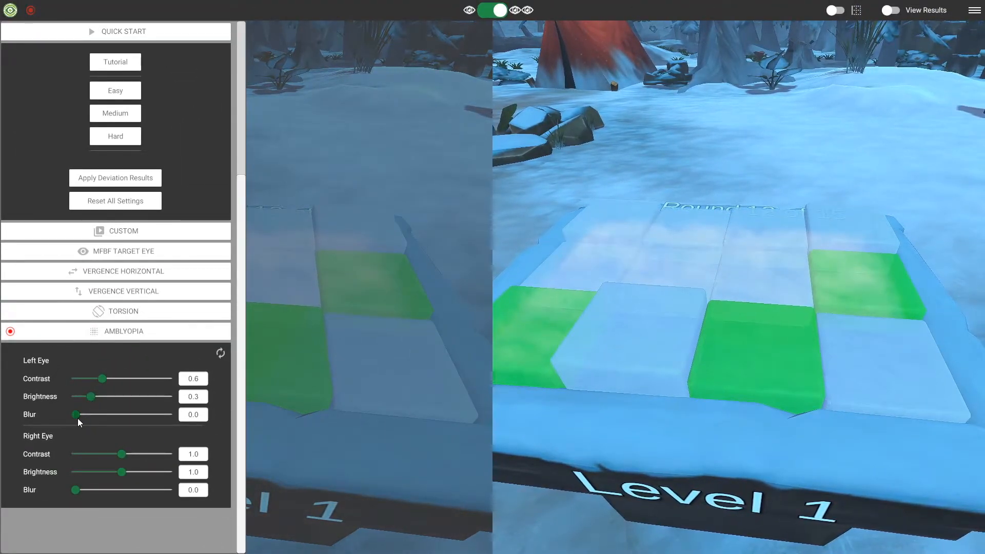
{"action": "left_click_drag", "start_coordinate": [76, 414], "coordinate": [129, 414]}
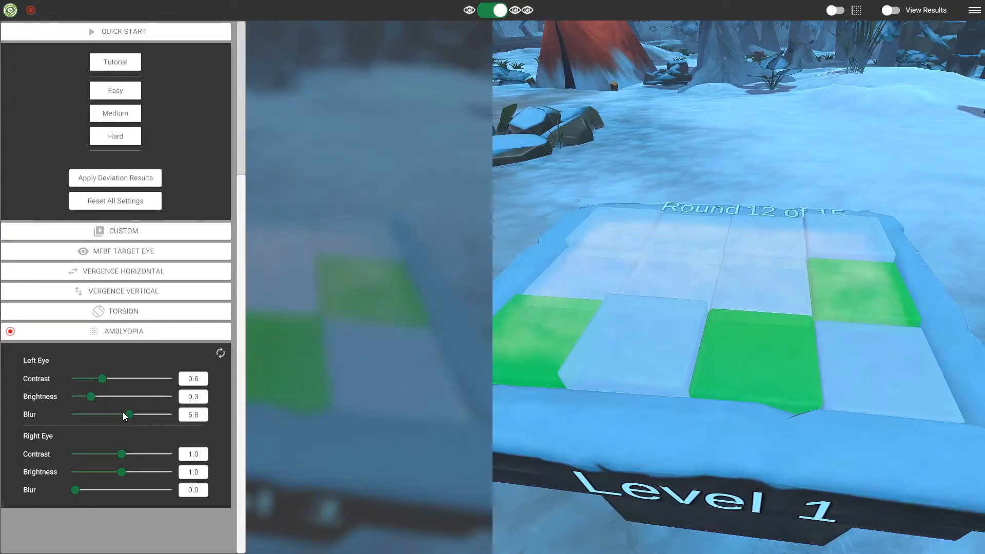
{"action": "left_click_drag", "start_coordinate": [105, 378], "coordinate": [106, 378]}
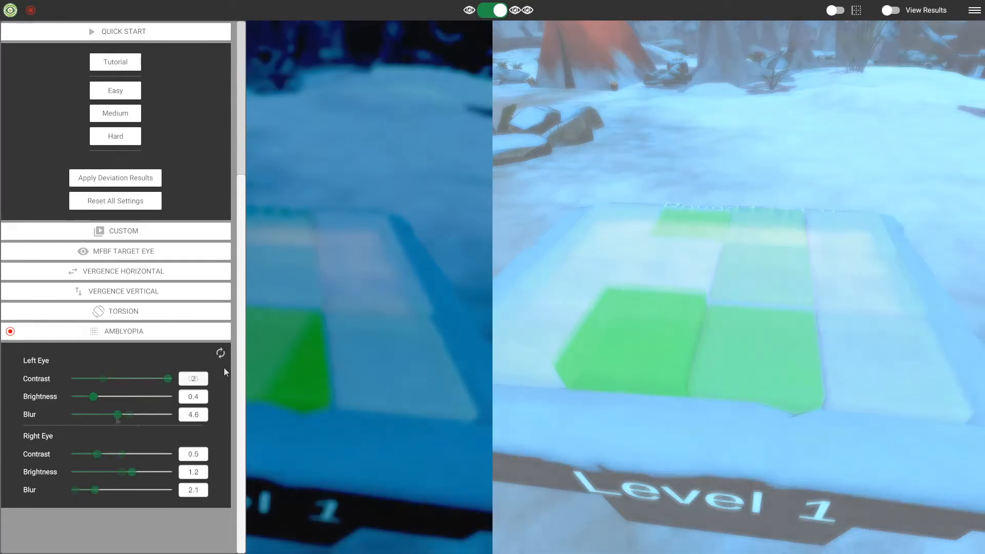
{"action": "left_click", "coordinate": [221, 352]}
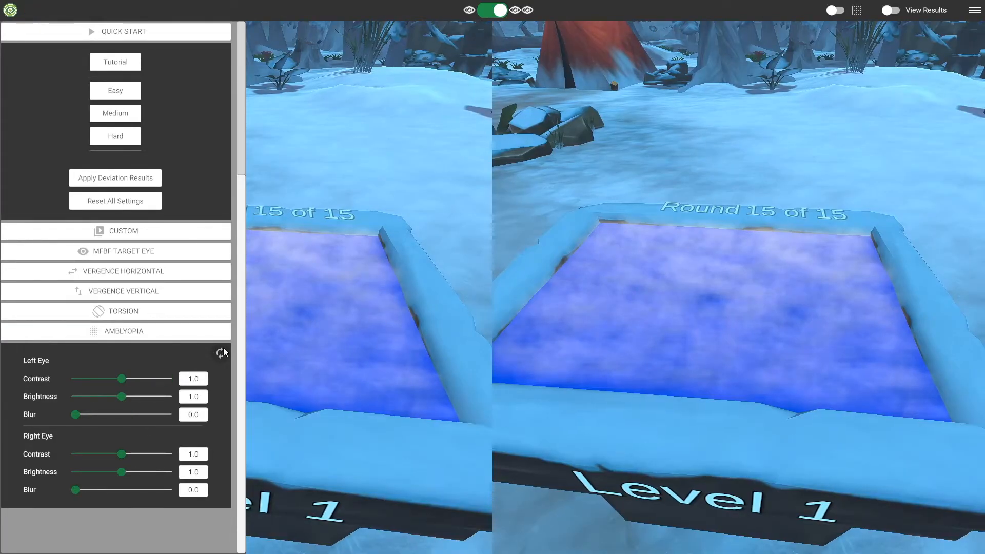